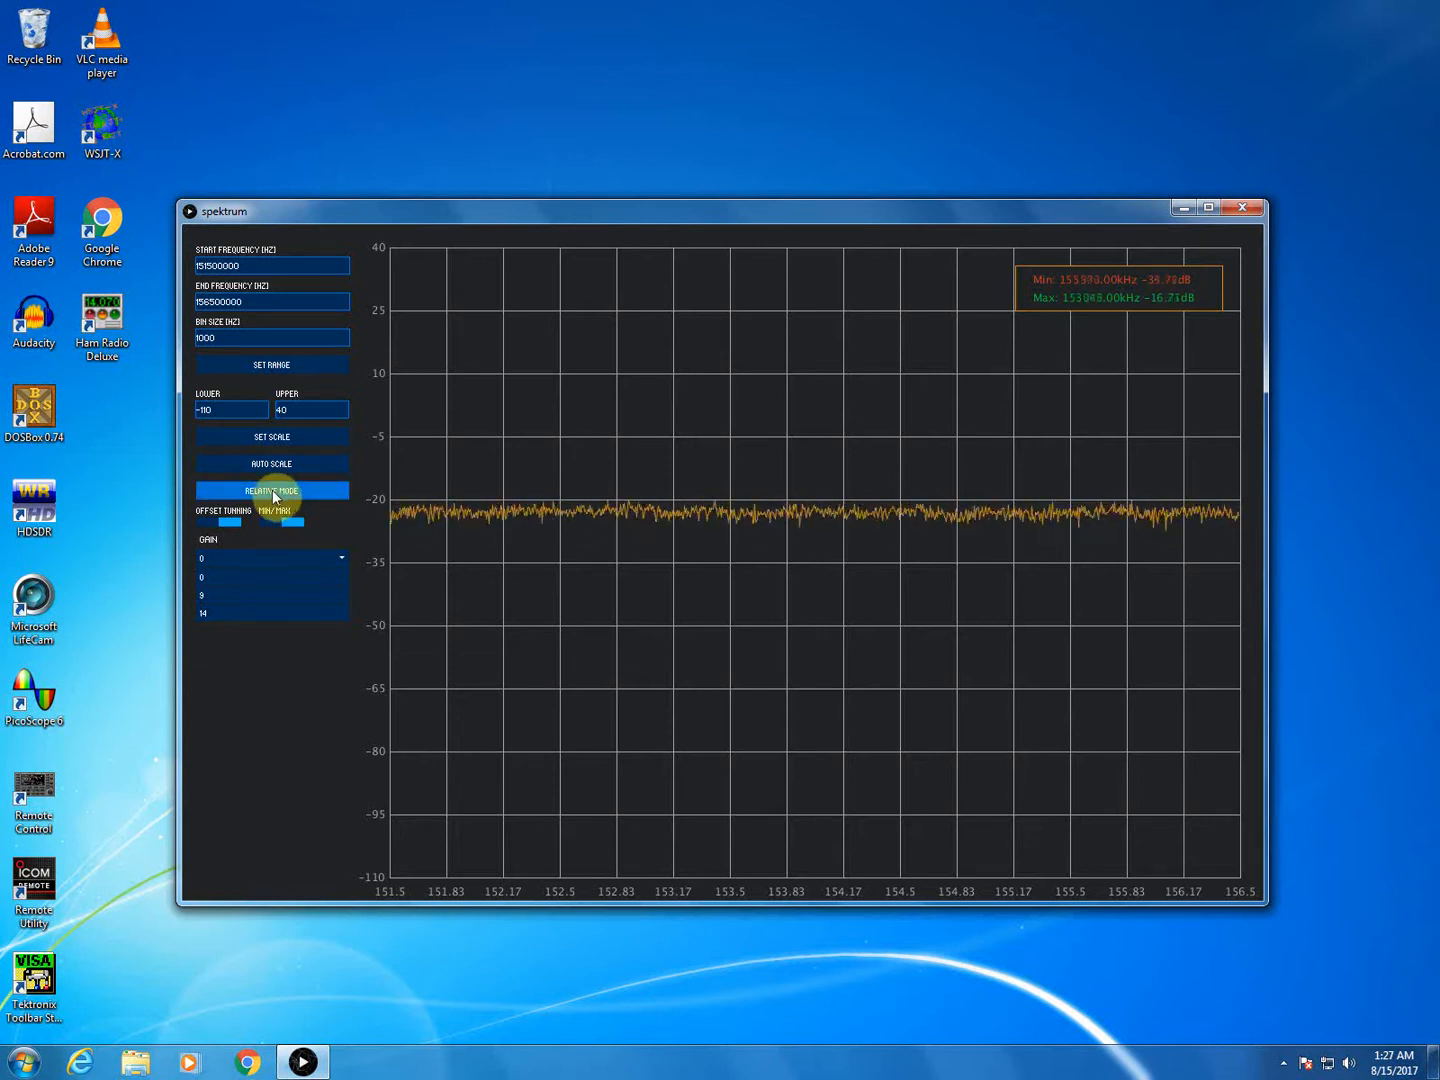
# - Capture the current sweep as the relative-mode reference trace
pyautogui.click(272, 490)
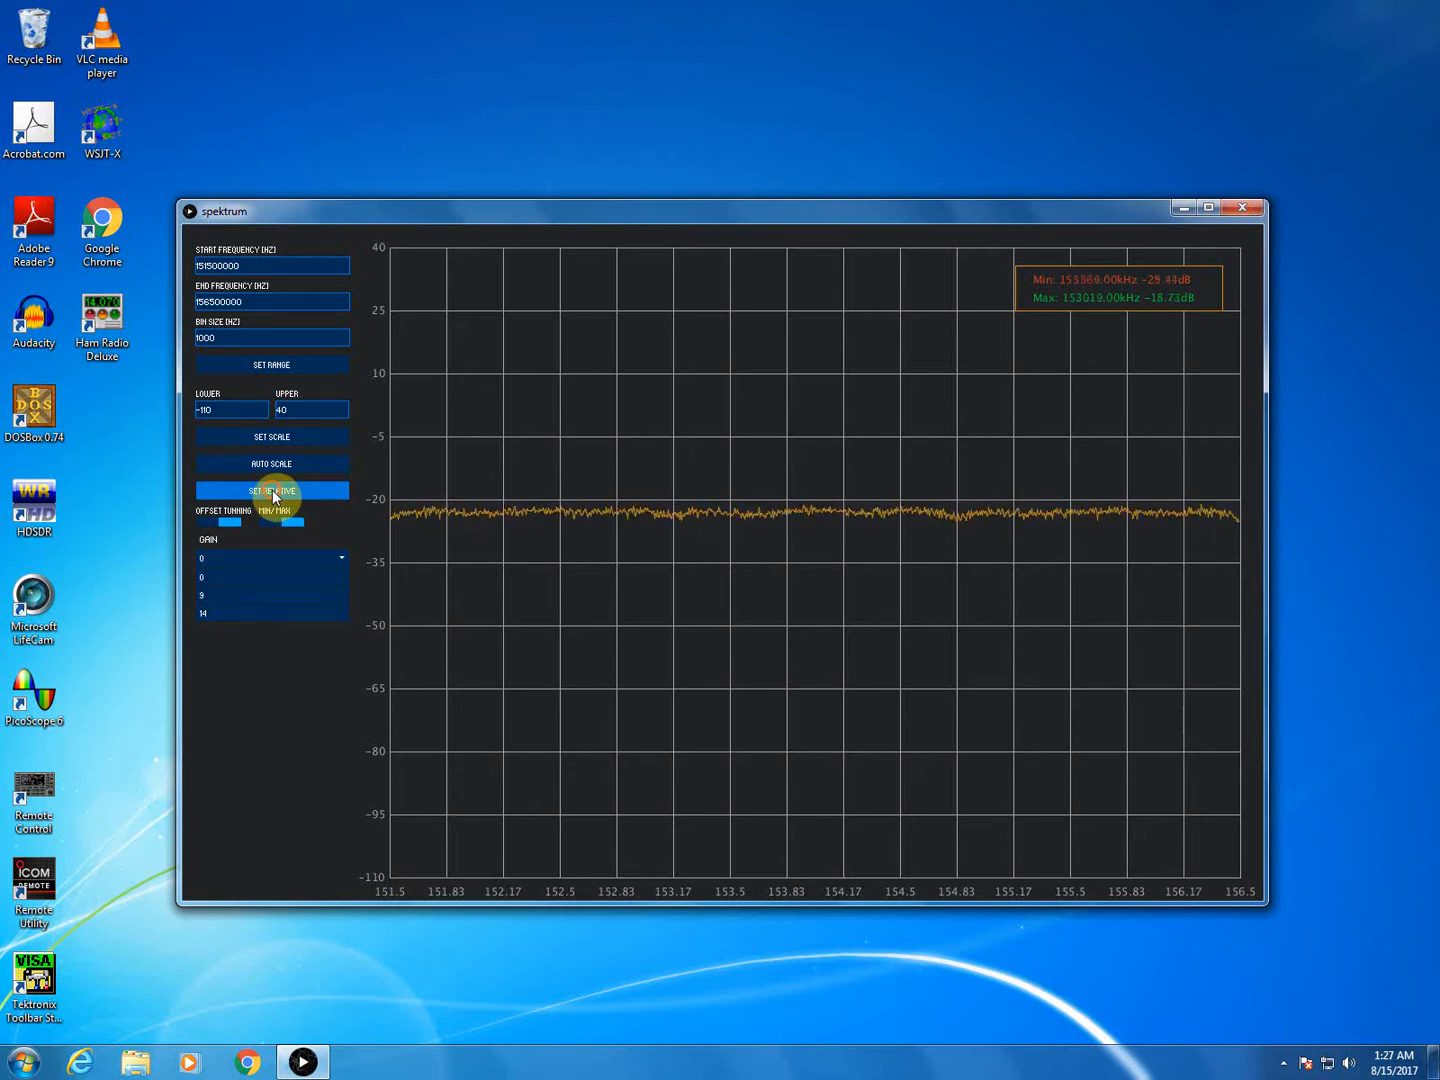
pyautogui.click(272, 490)
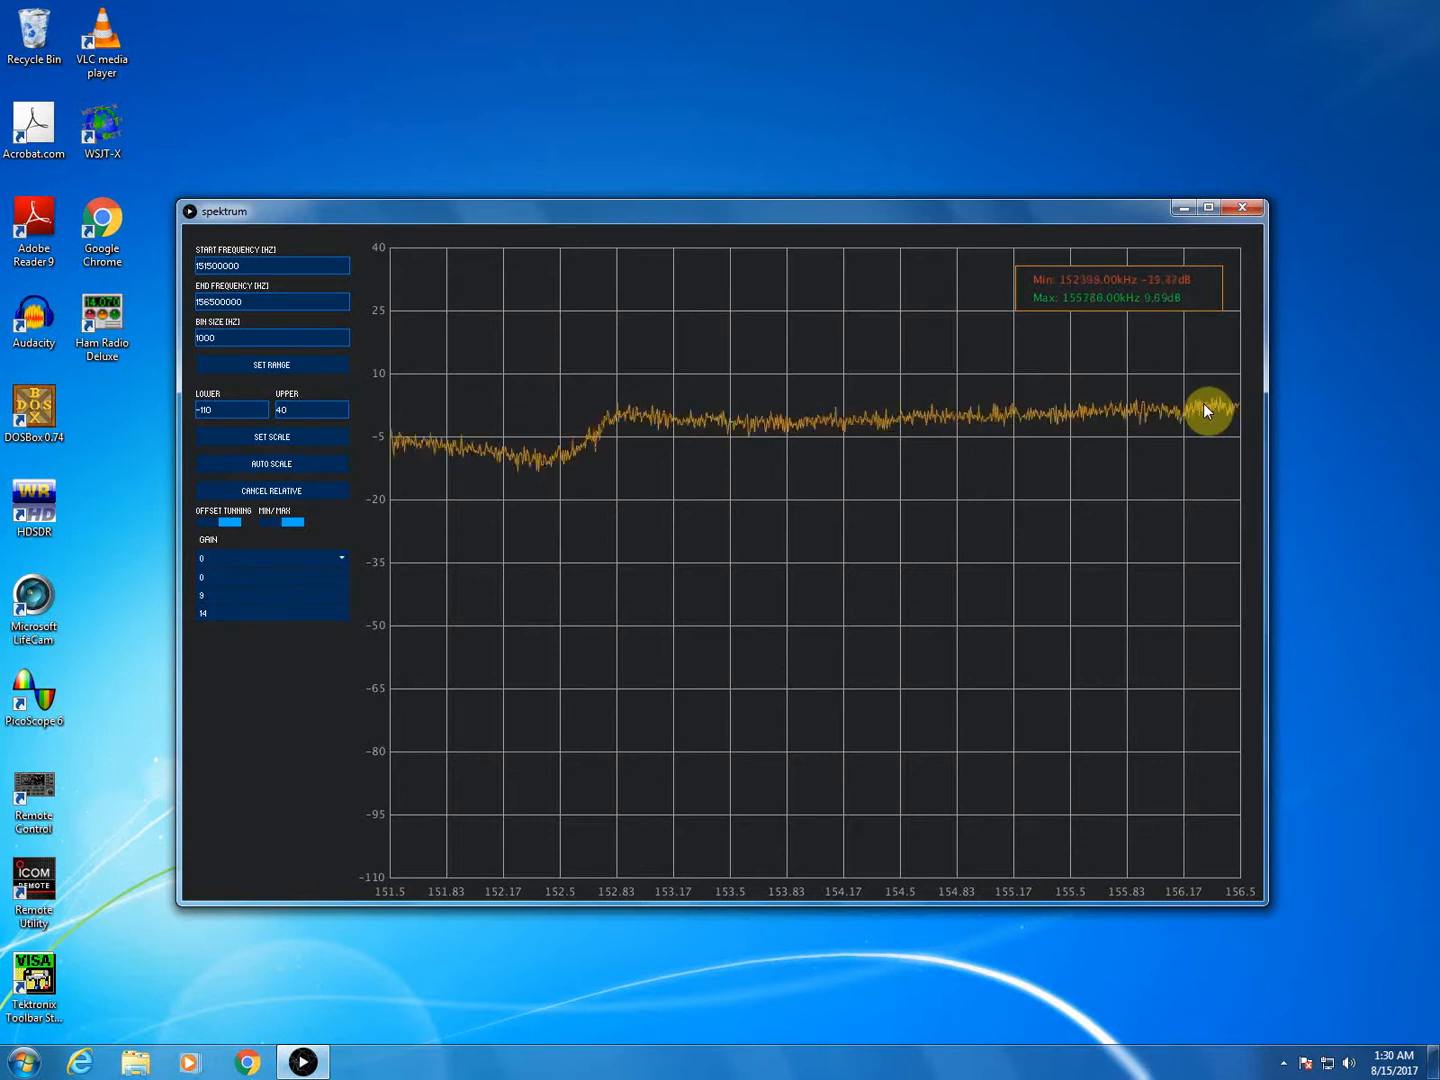
# - Auto-scale the Y axis to about -15 to 5 dB, magnifying the notch near 152.5 MHz
pyautogui.click(272, 464)
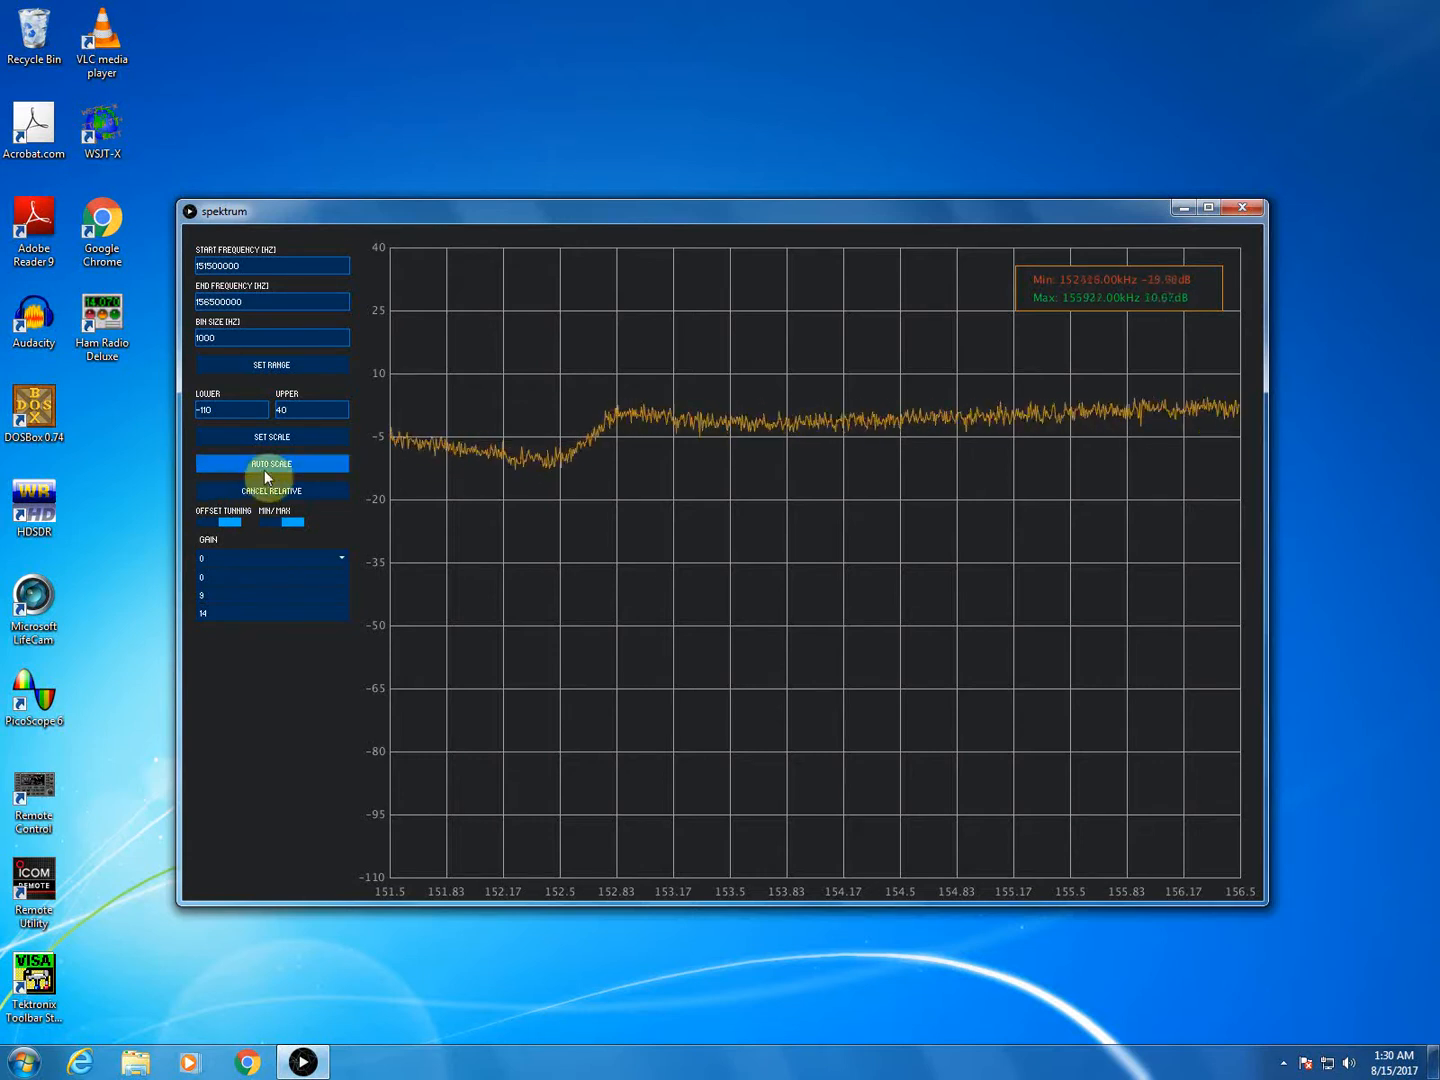
pyautogui.click(272, 464)
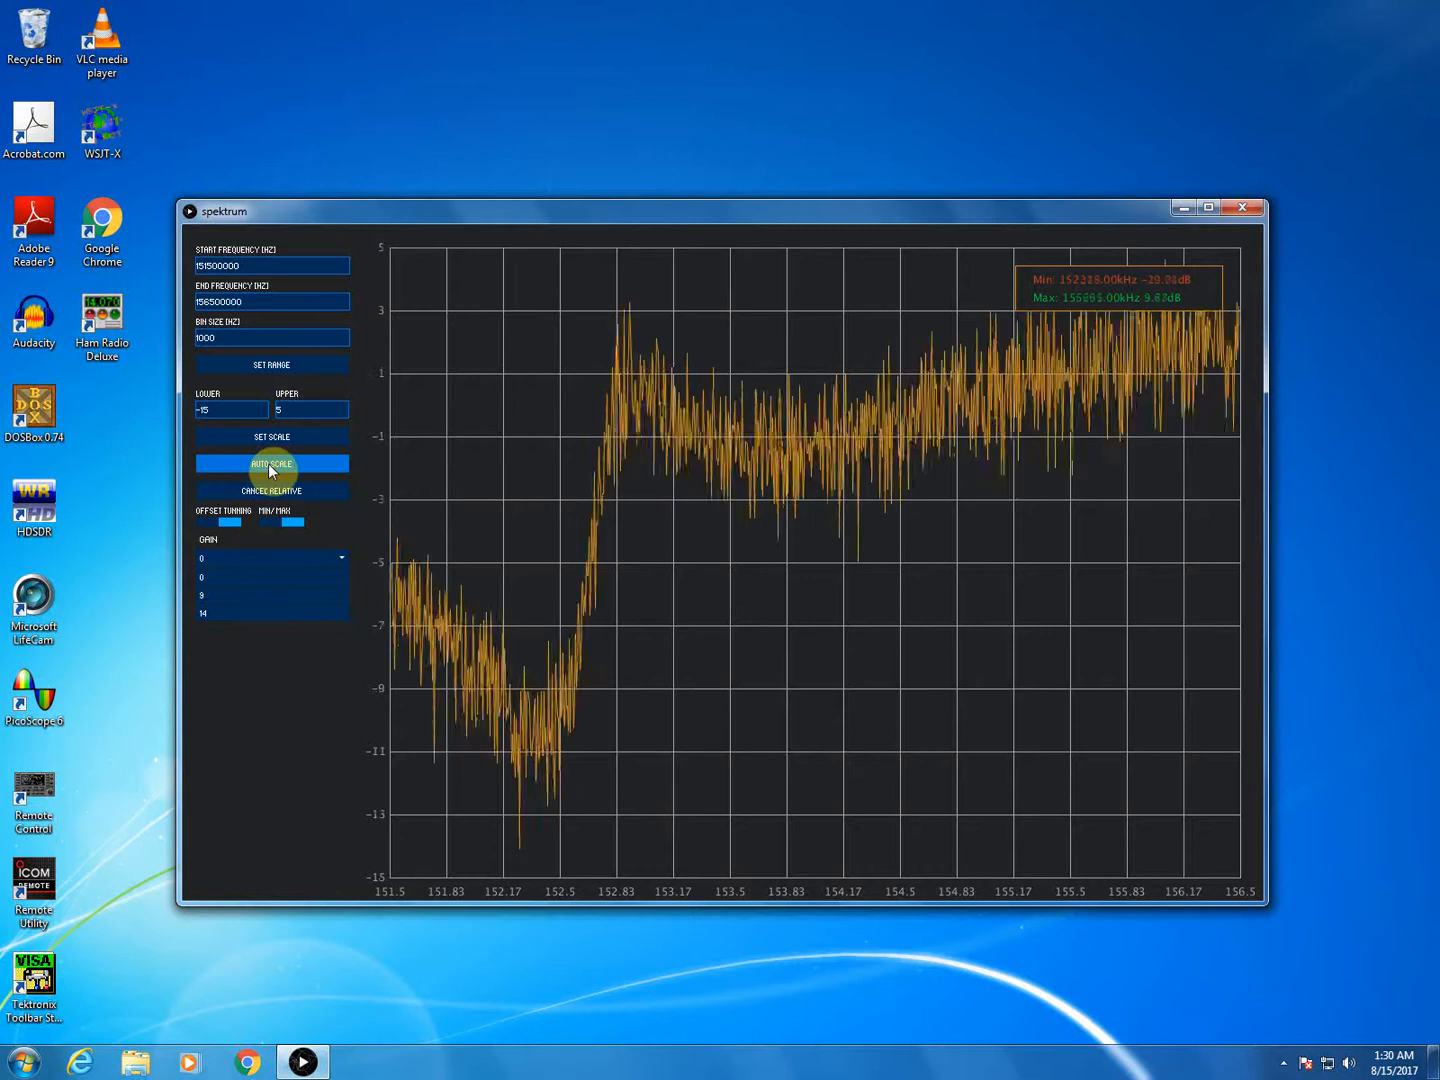
pyautogui.click(272, 464)
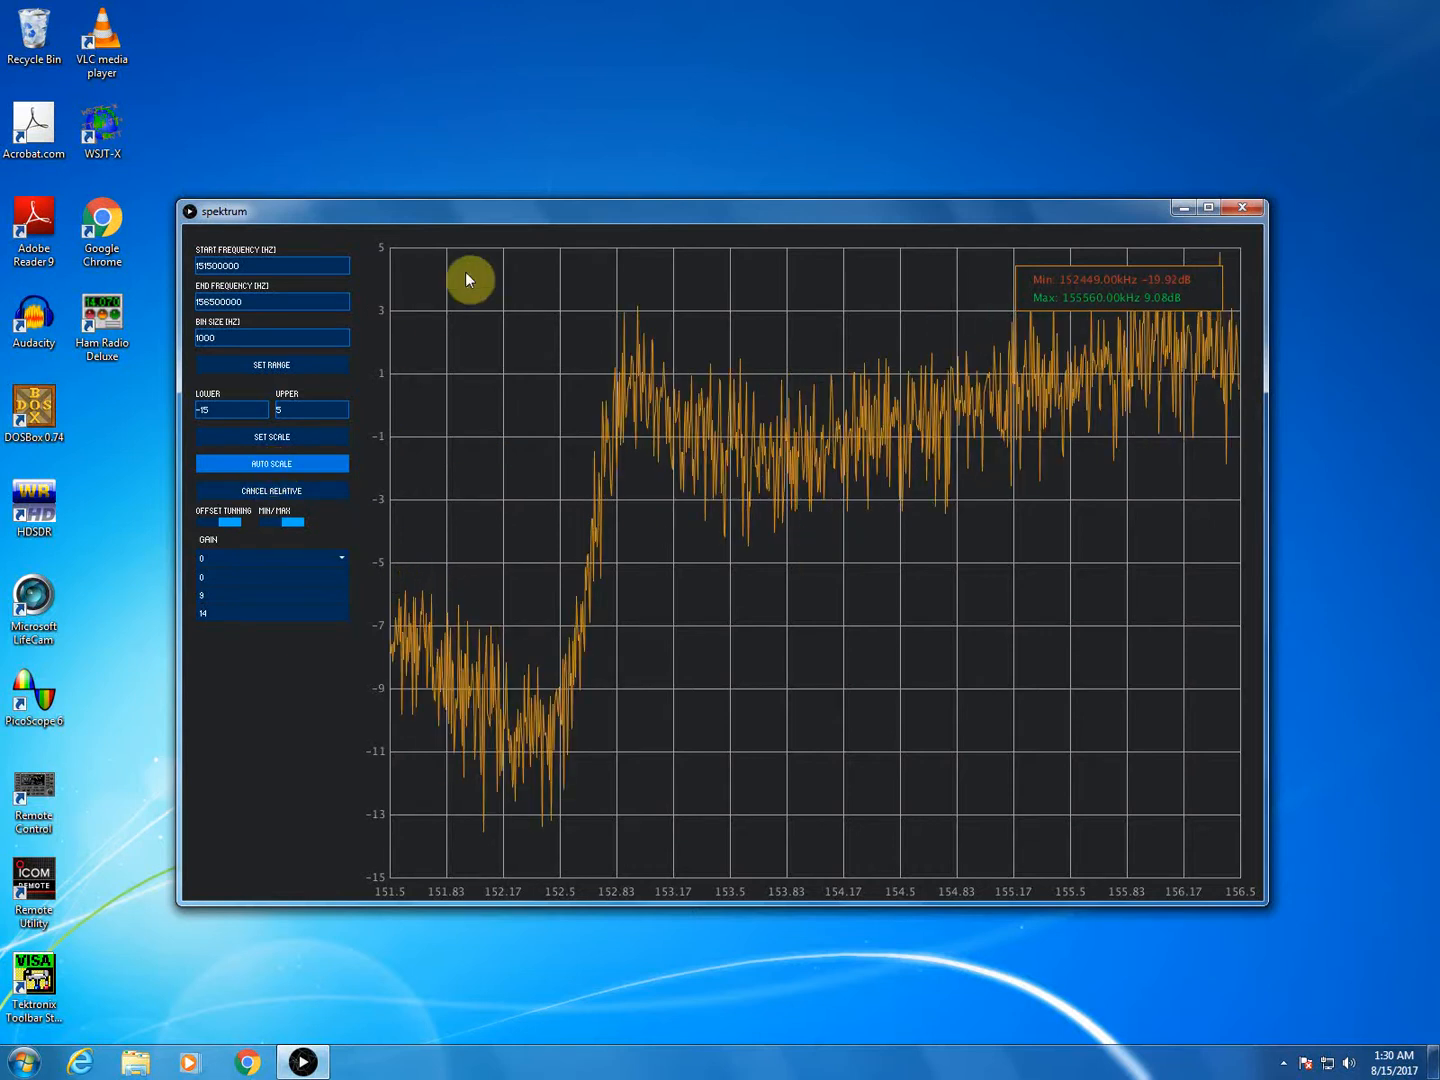